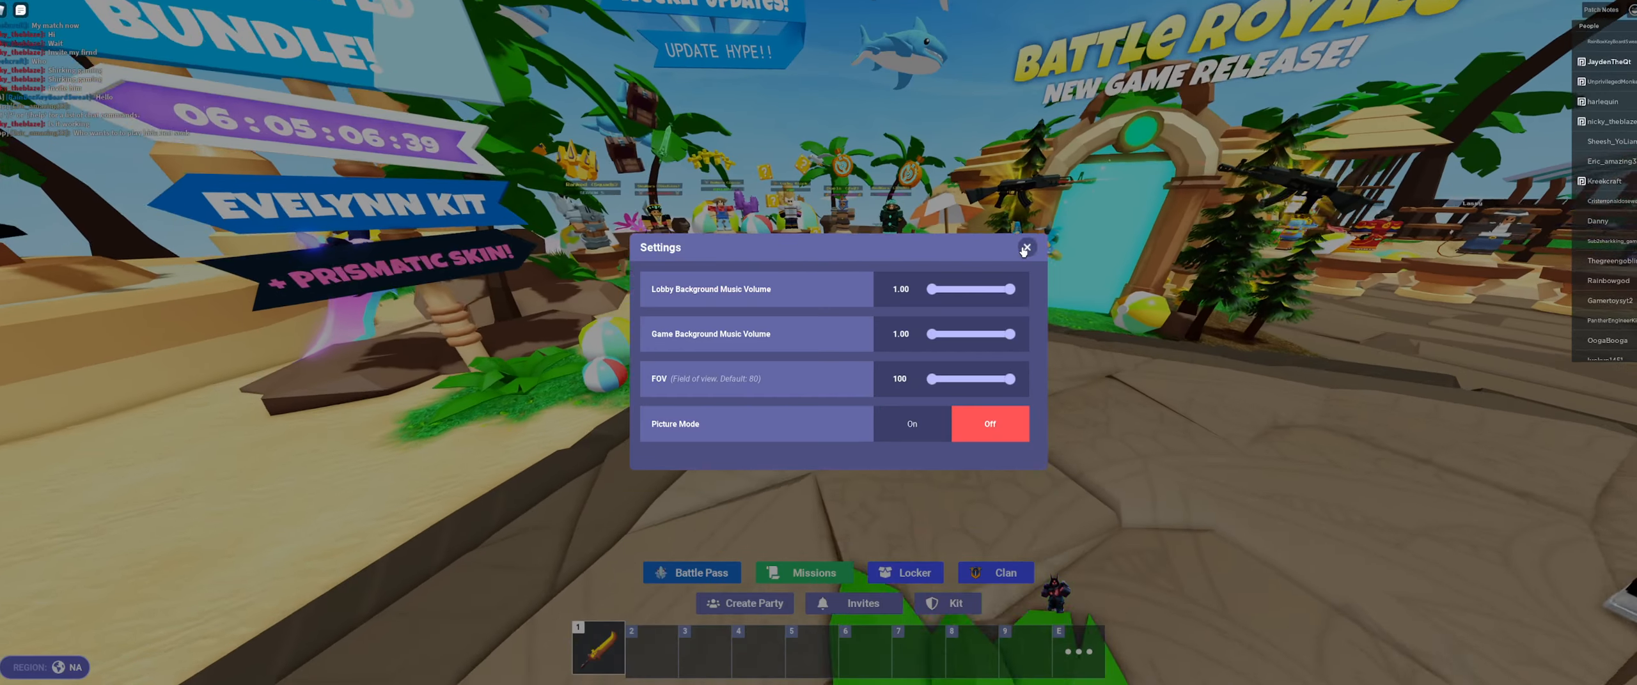
# Close the Settings panel and walk to the BedWars Classic NPC pad
pyautogui.click(1027, 247)
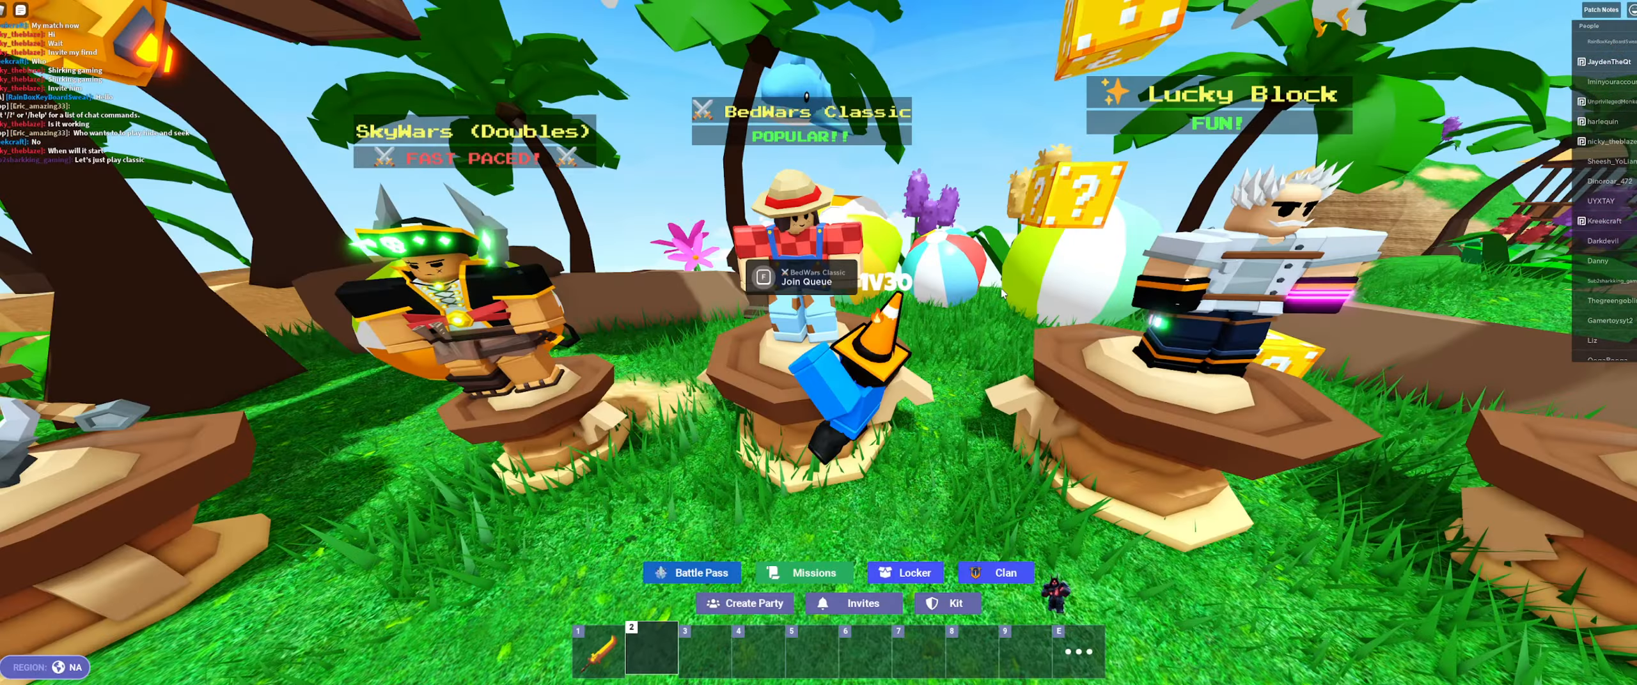
pyautogui.click(802, 281)
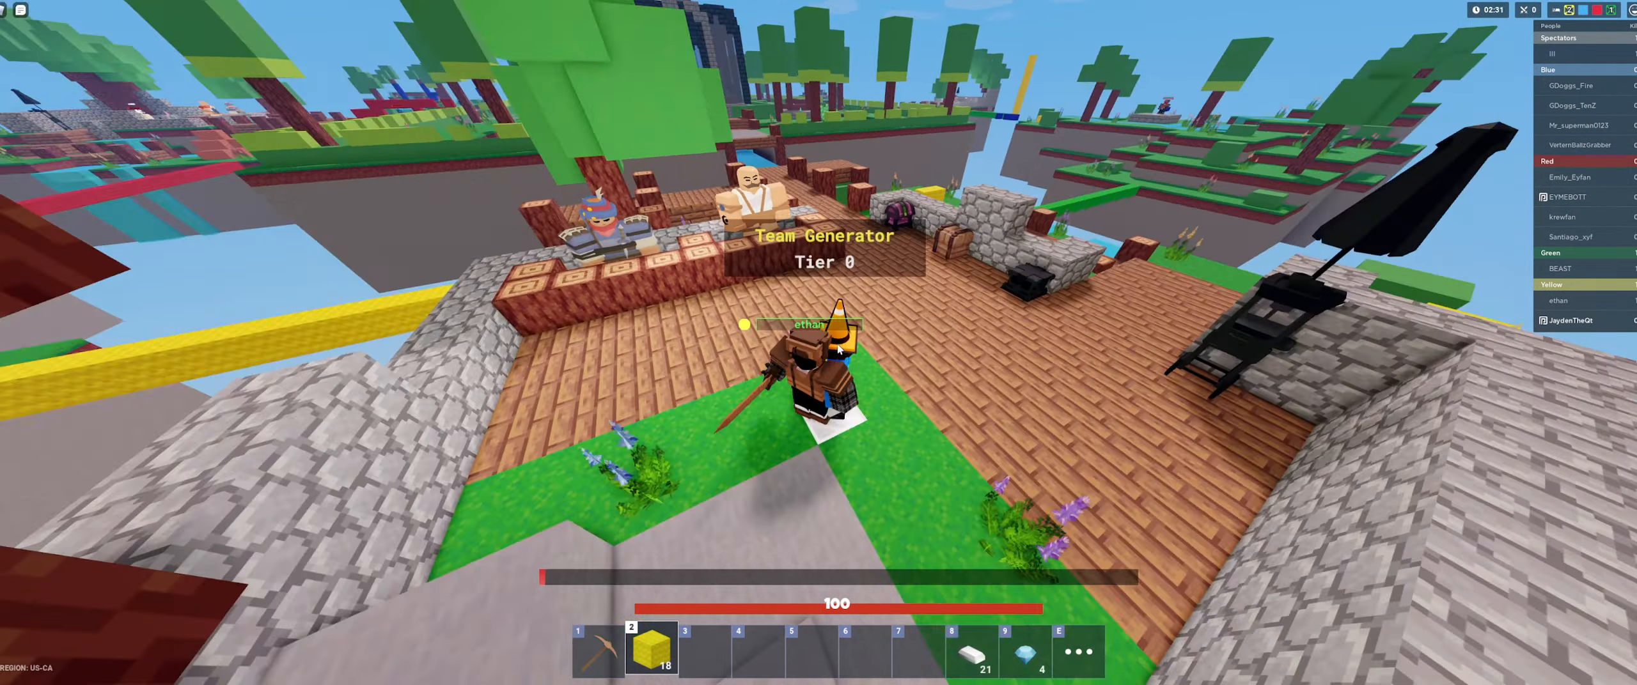
pyautogui.moveTo(839, 349)
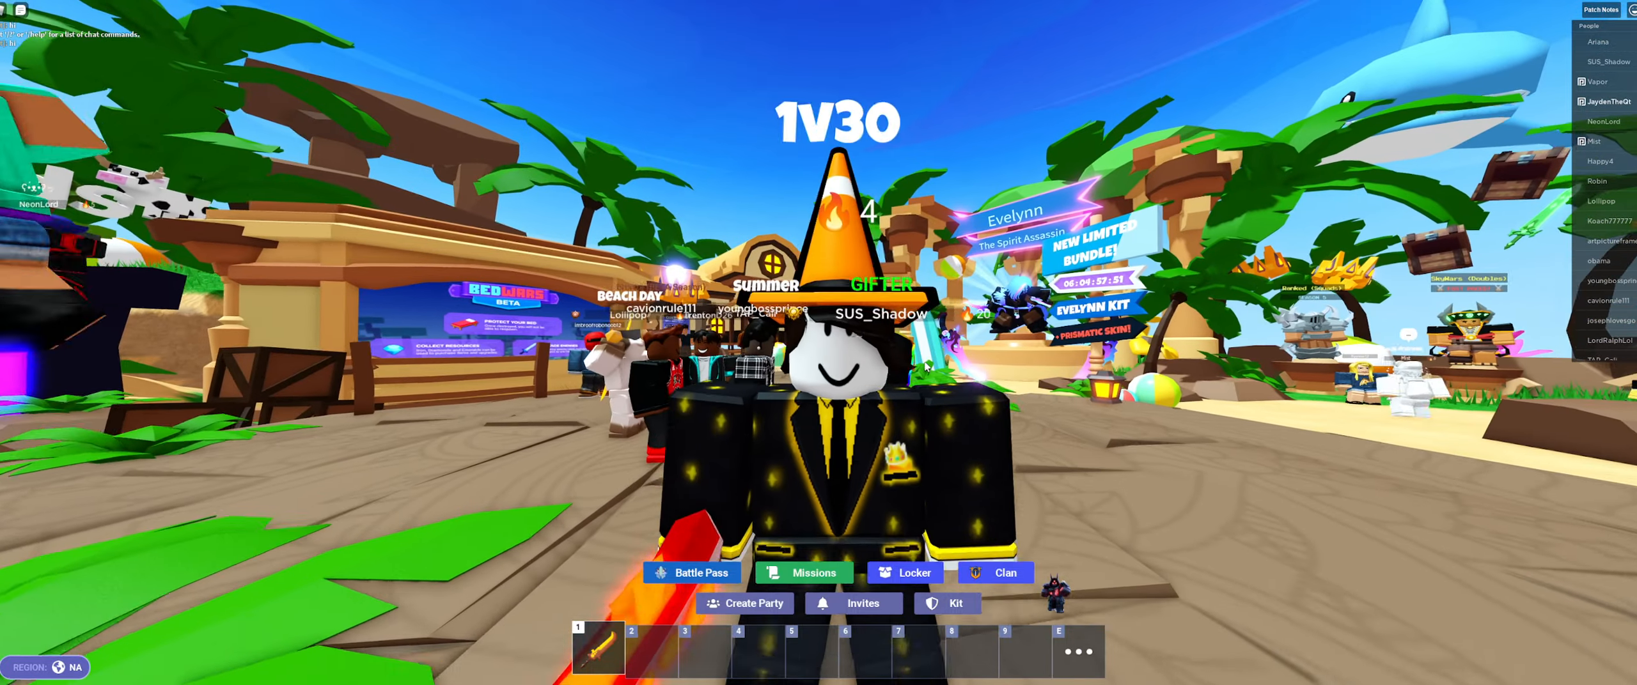
pyautogui.press('Escape')
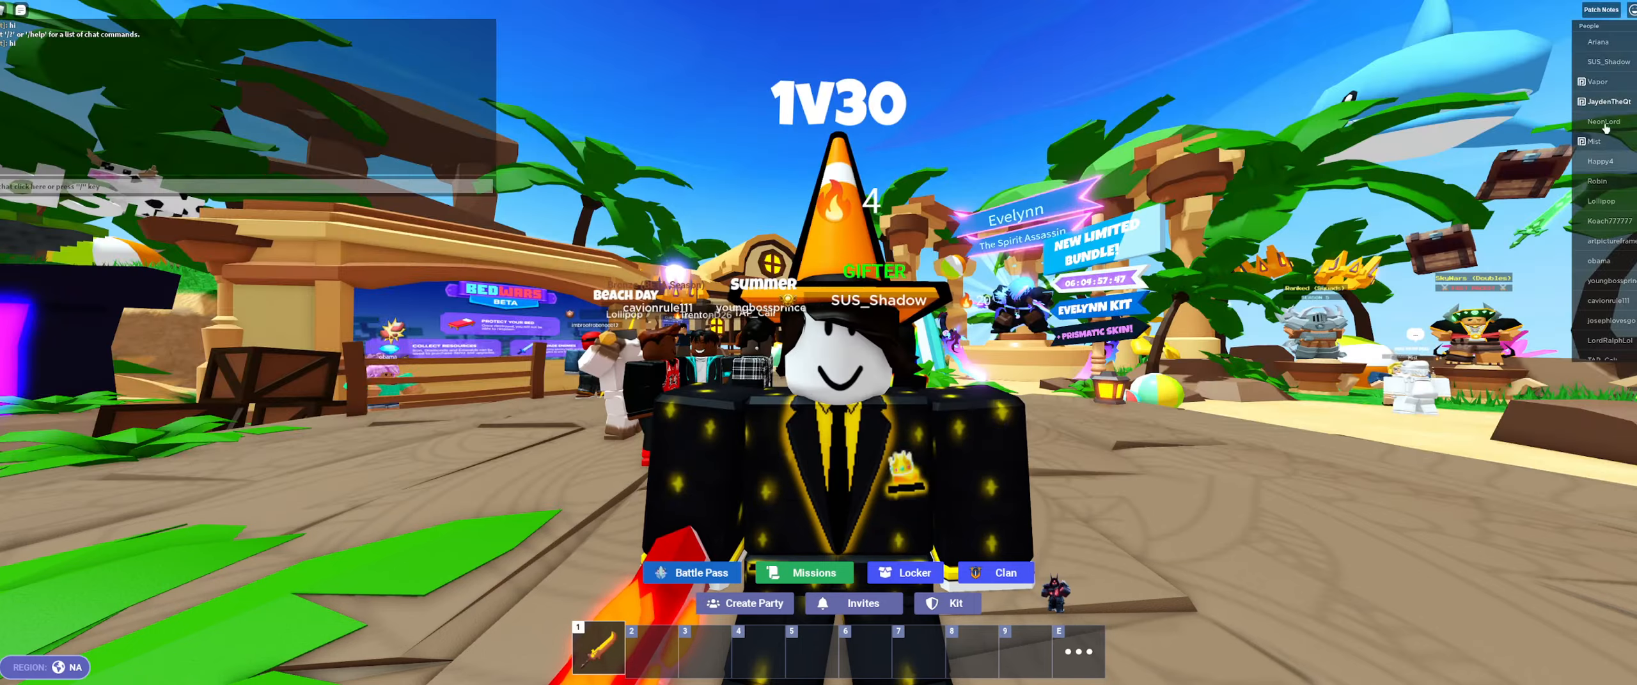
pyautogui.click(1604, 102)
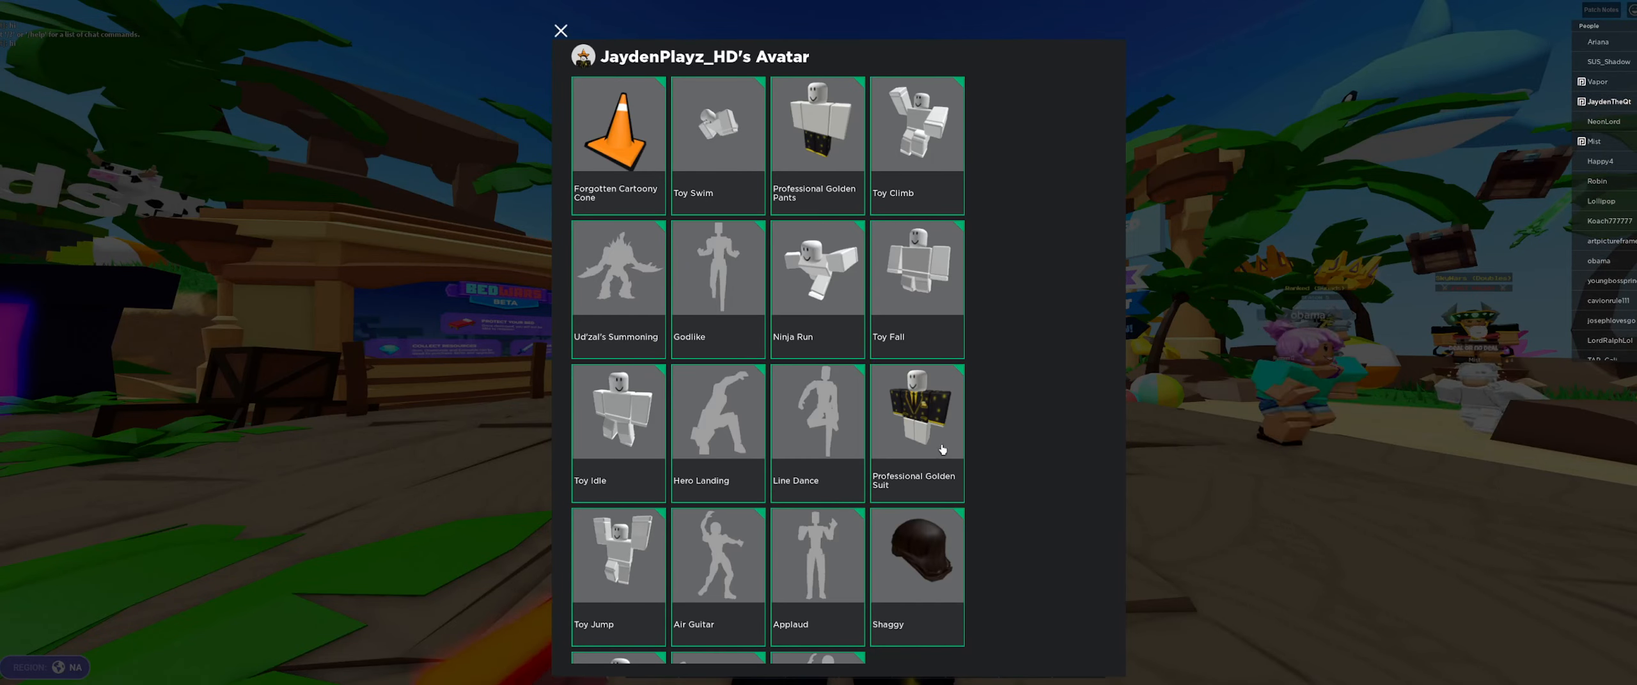
pyautogui.click(916, 430)
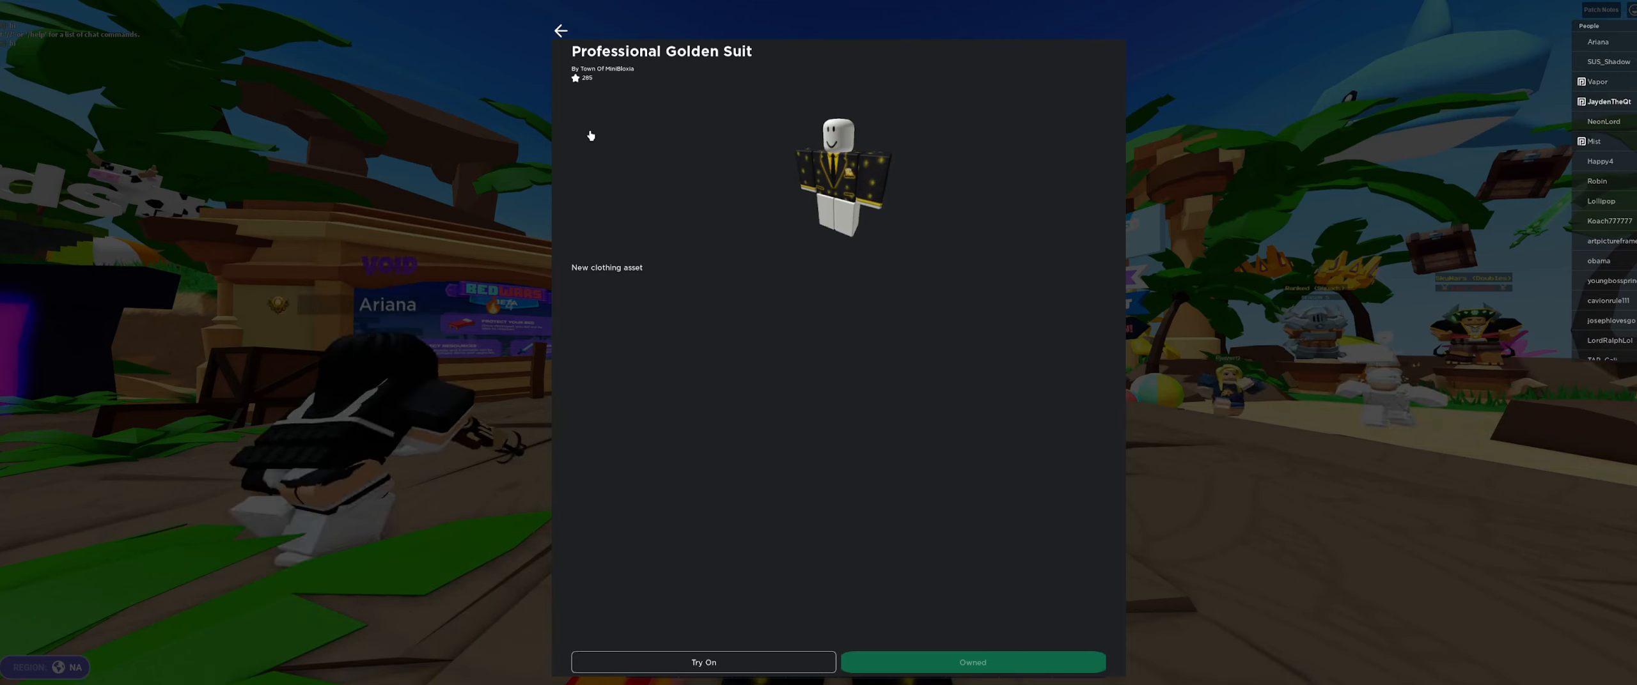
pyautogui.click(562, 30)
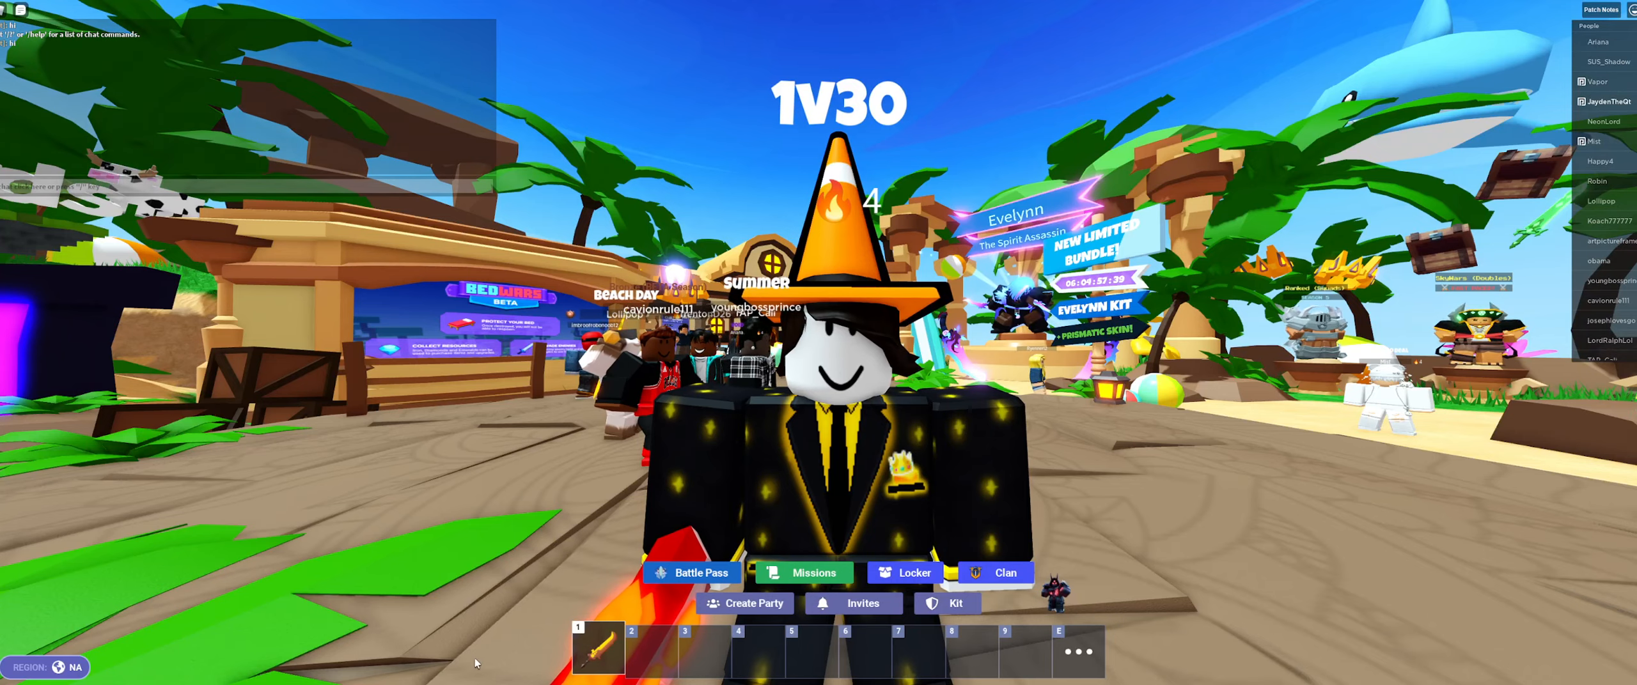